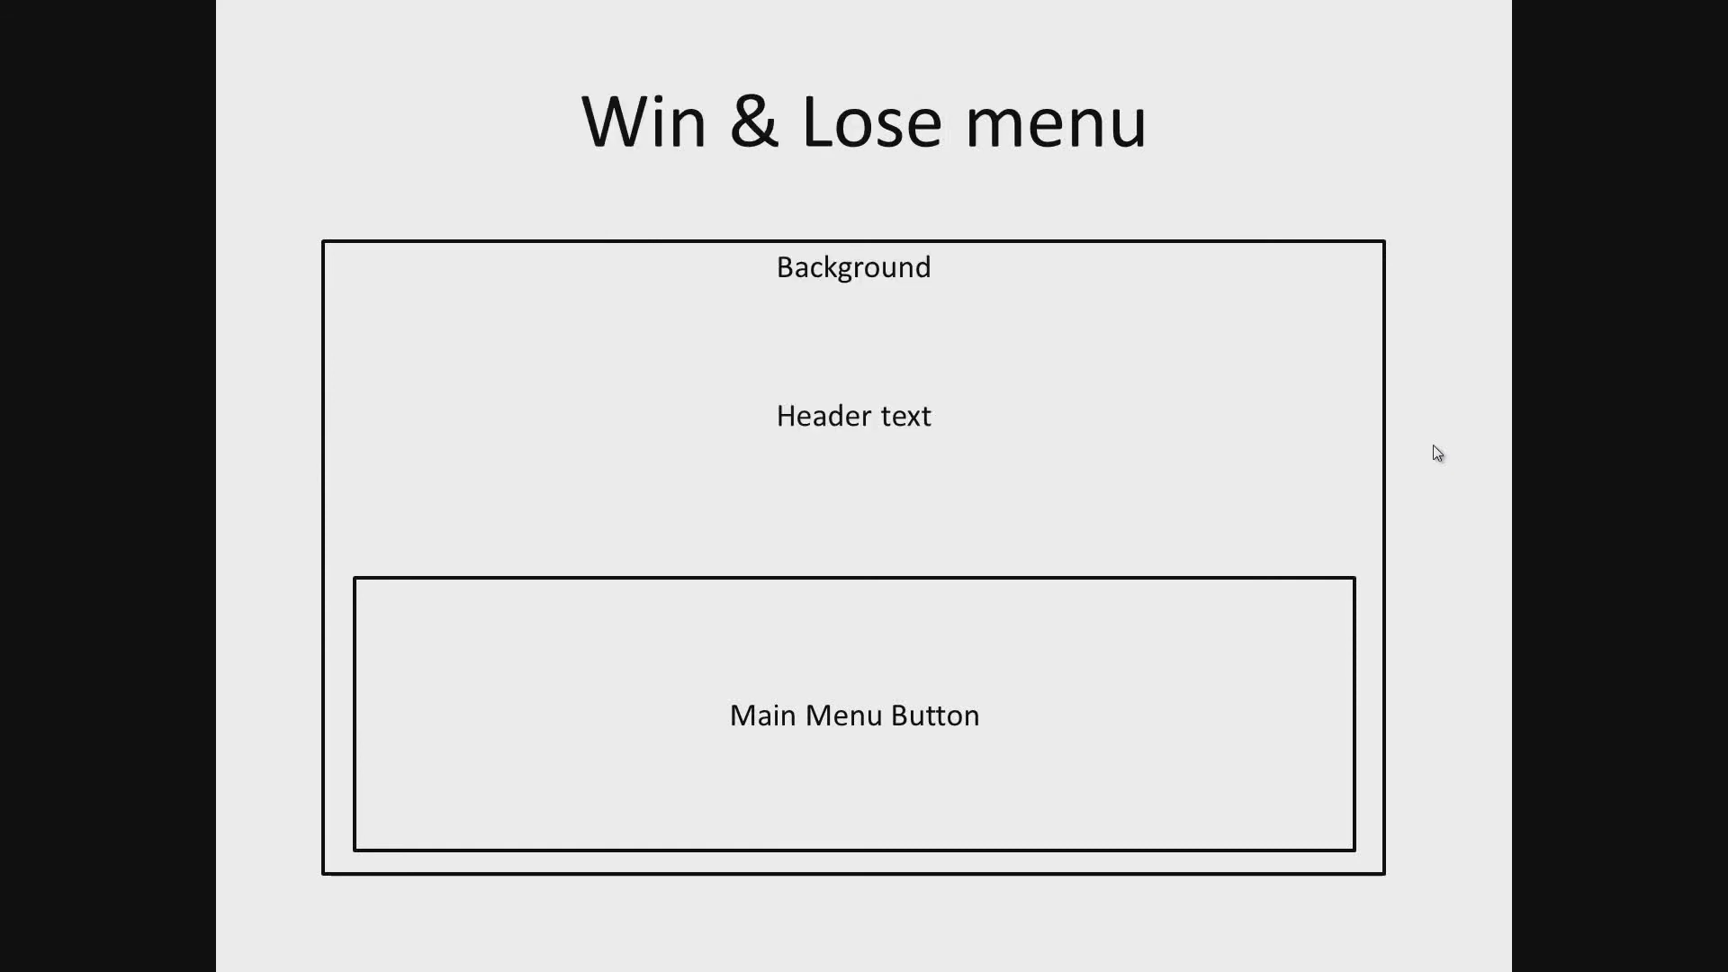
{"action": "mouse_move", "coordinate": [1530, 439]}
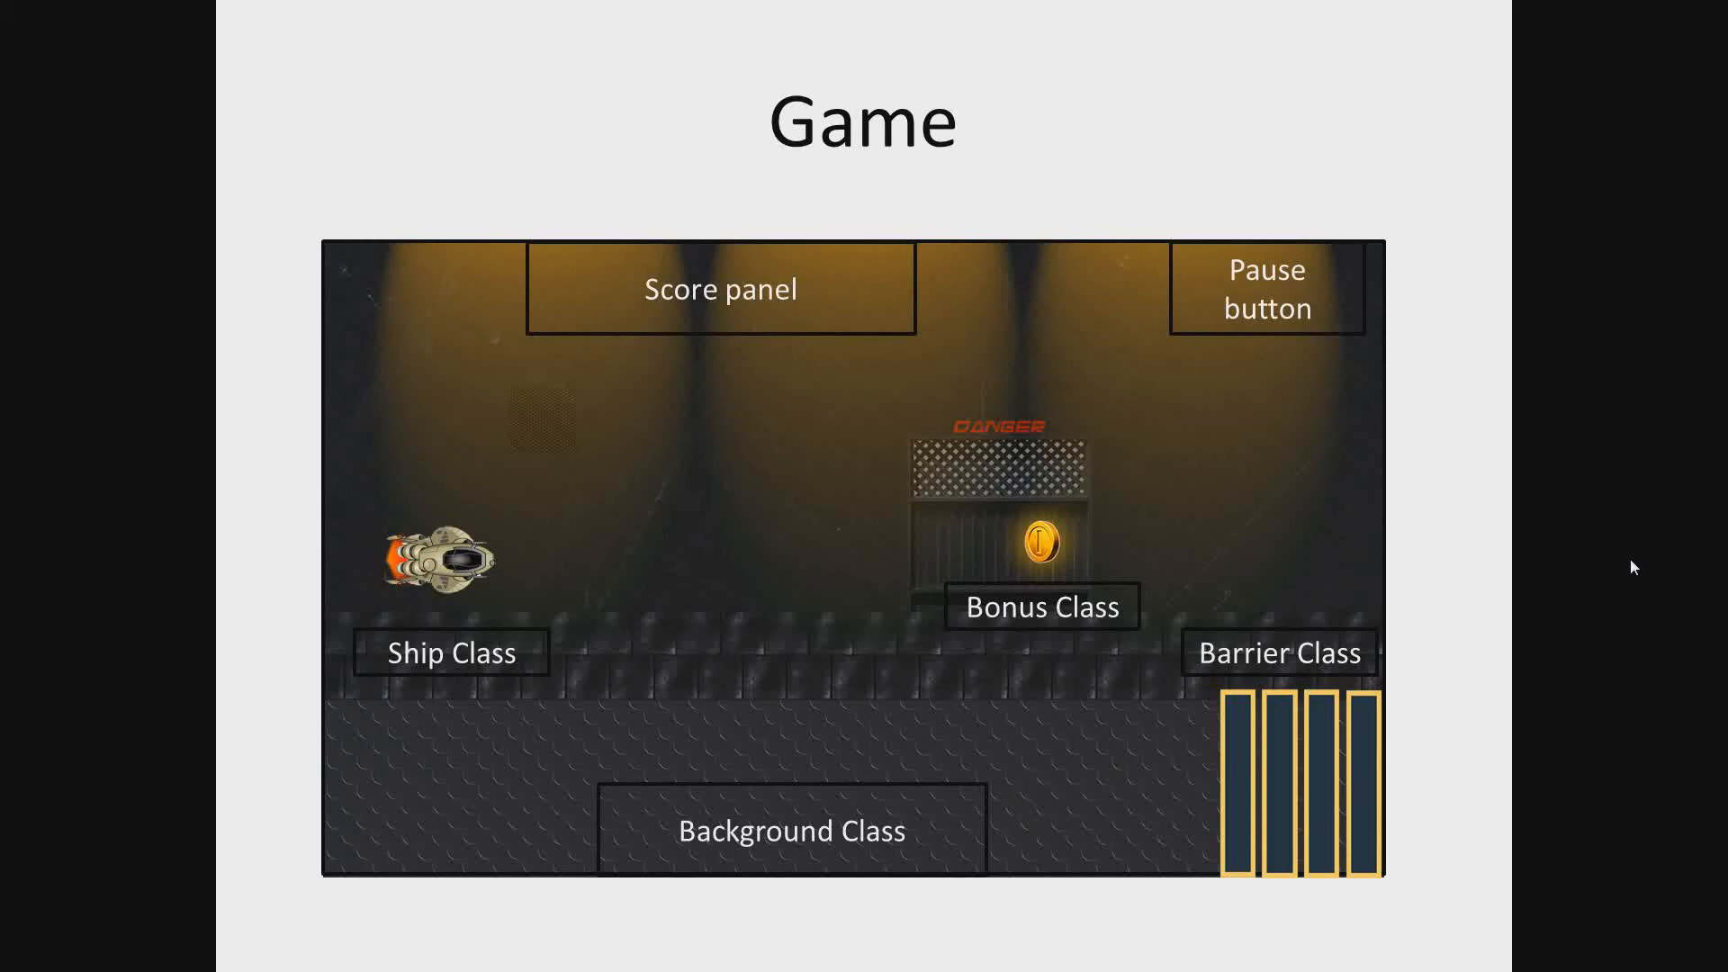
Advance the slideshow to the Resources slide listing menu and game images.
{"action": "key", "text": "Right"}
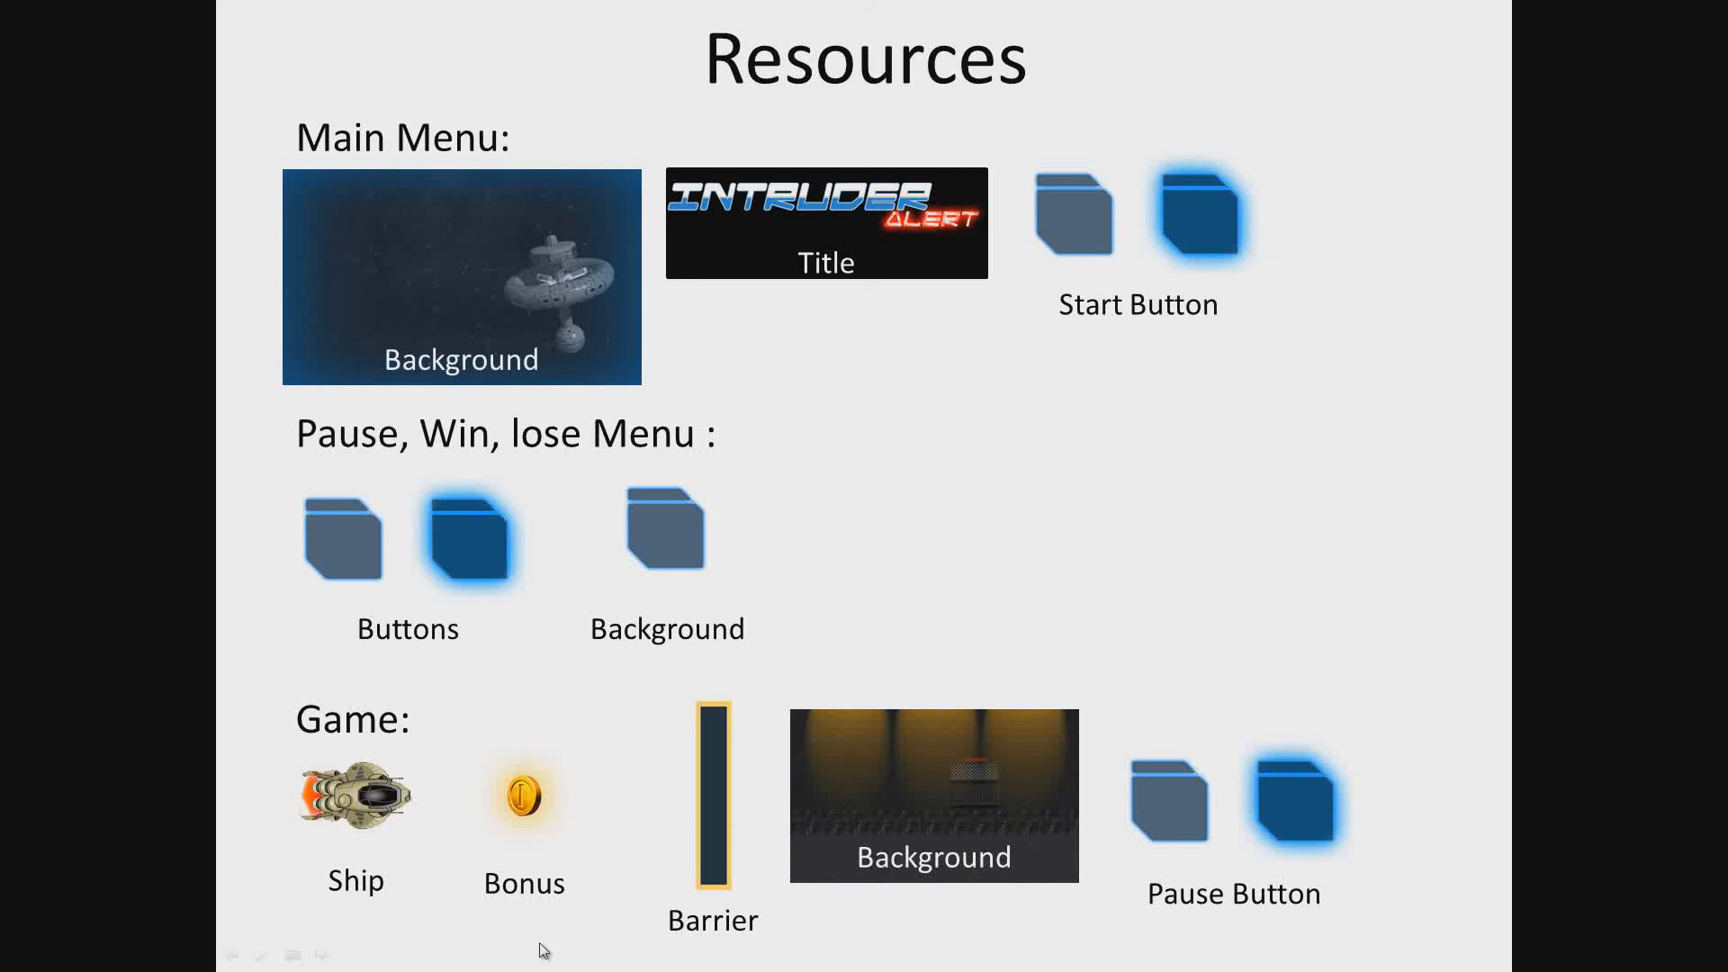
{"action": "mouse_move", "coordinate": [757, 957]}
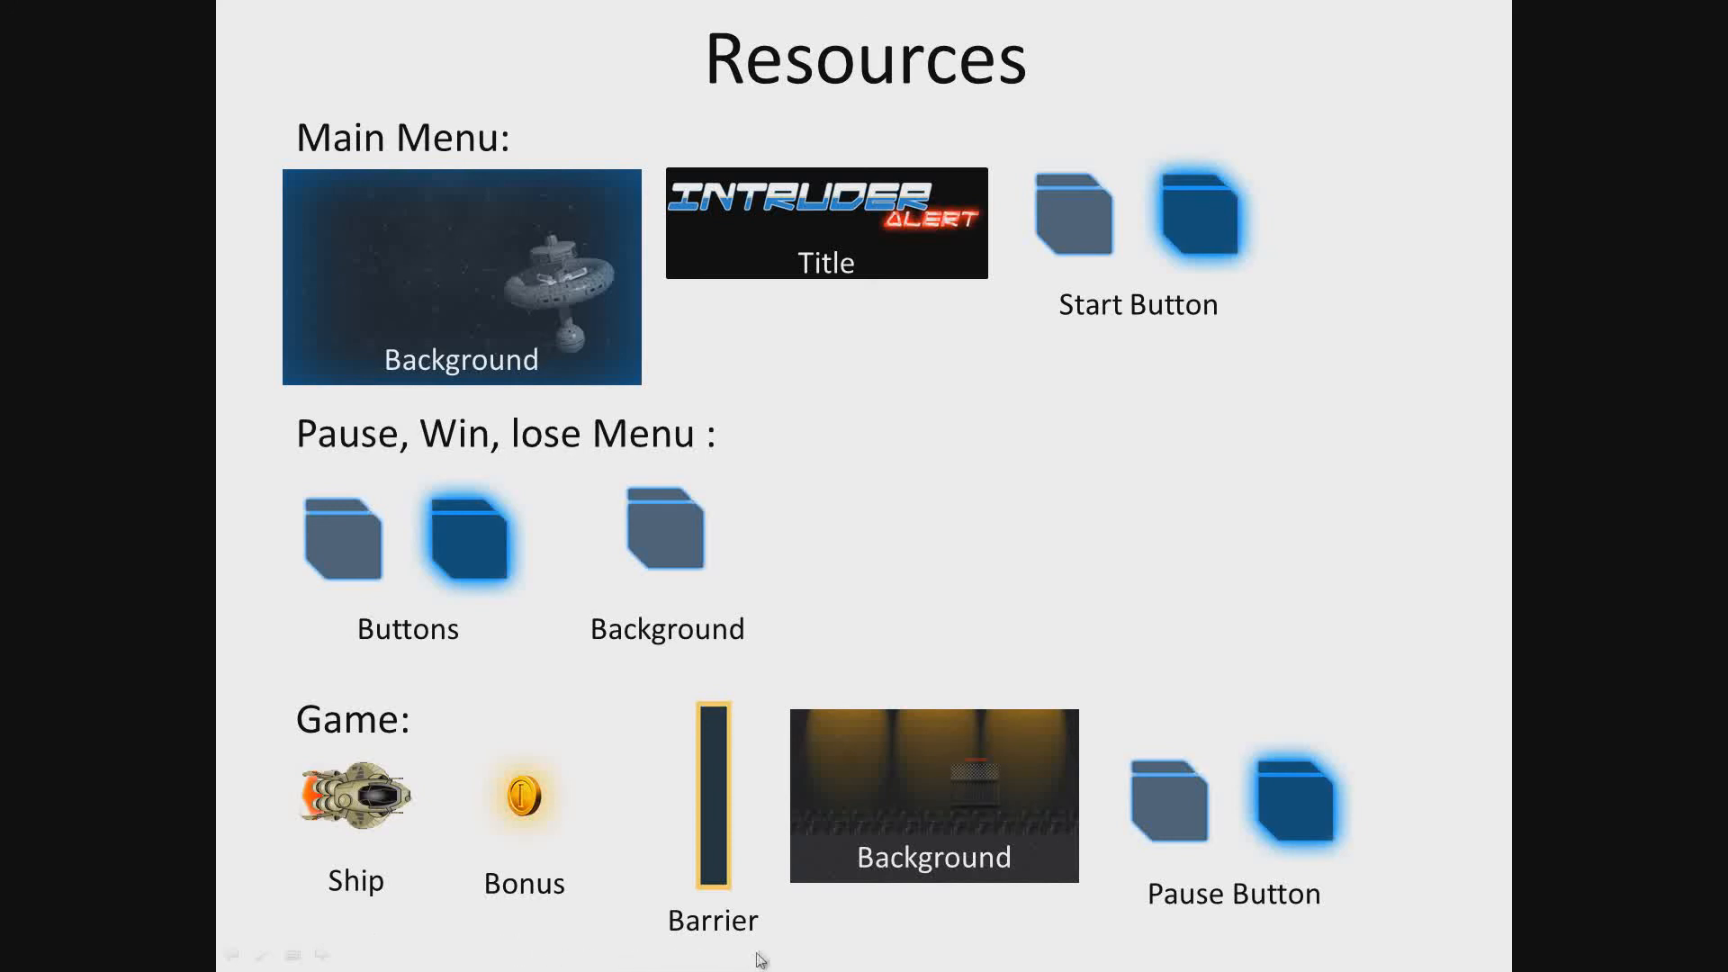
{"action": "mouse_move", "coordinate": [981, 941]}
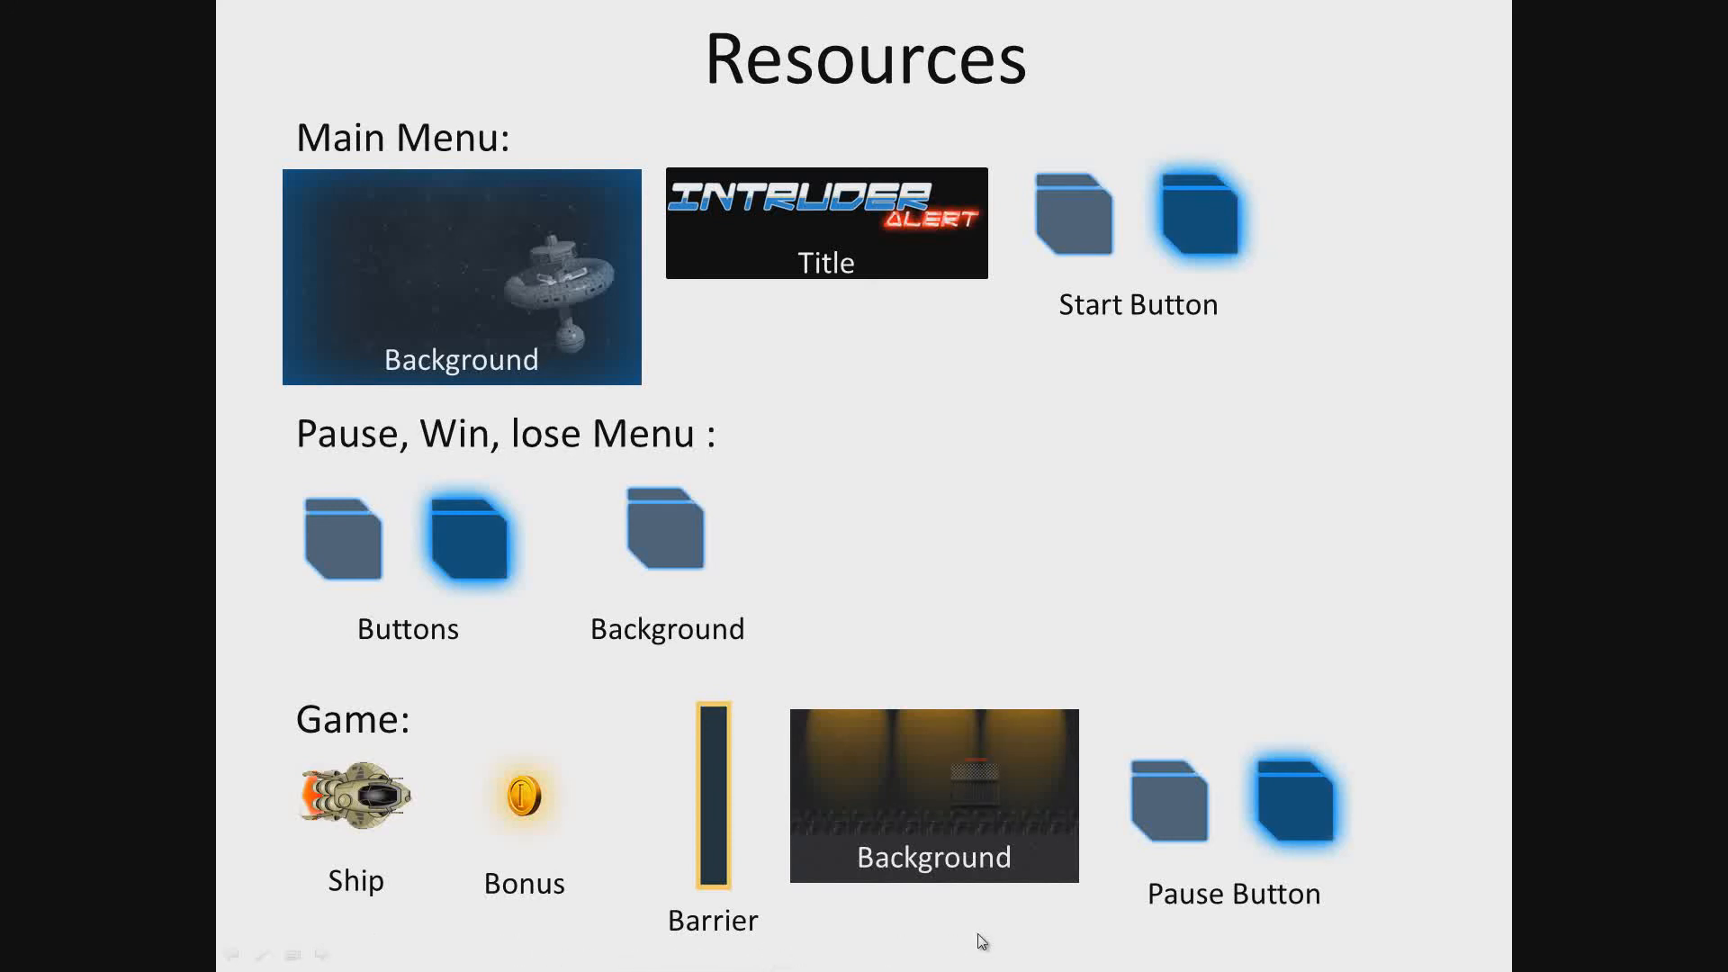
{"action": "mouse_move", "coordinate": [1183, 955]}
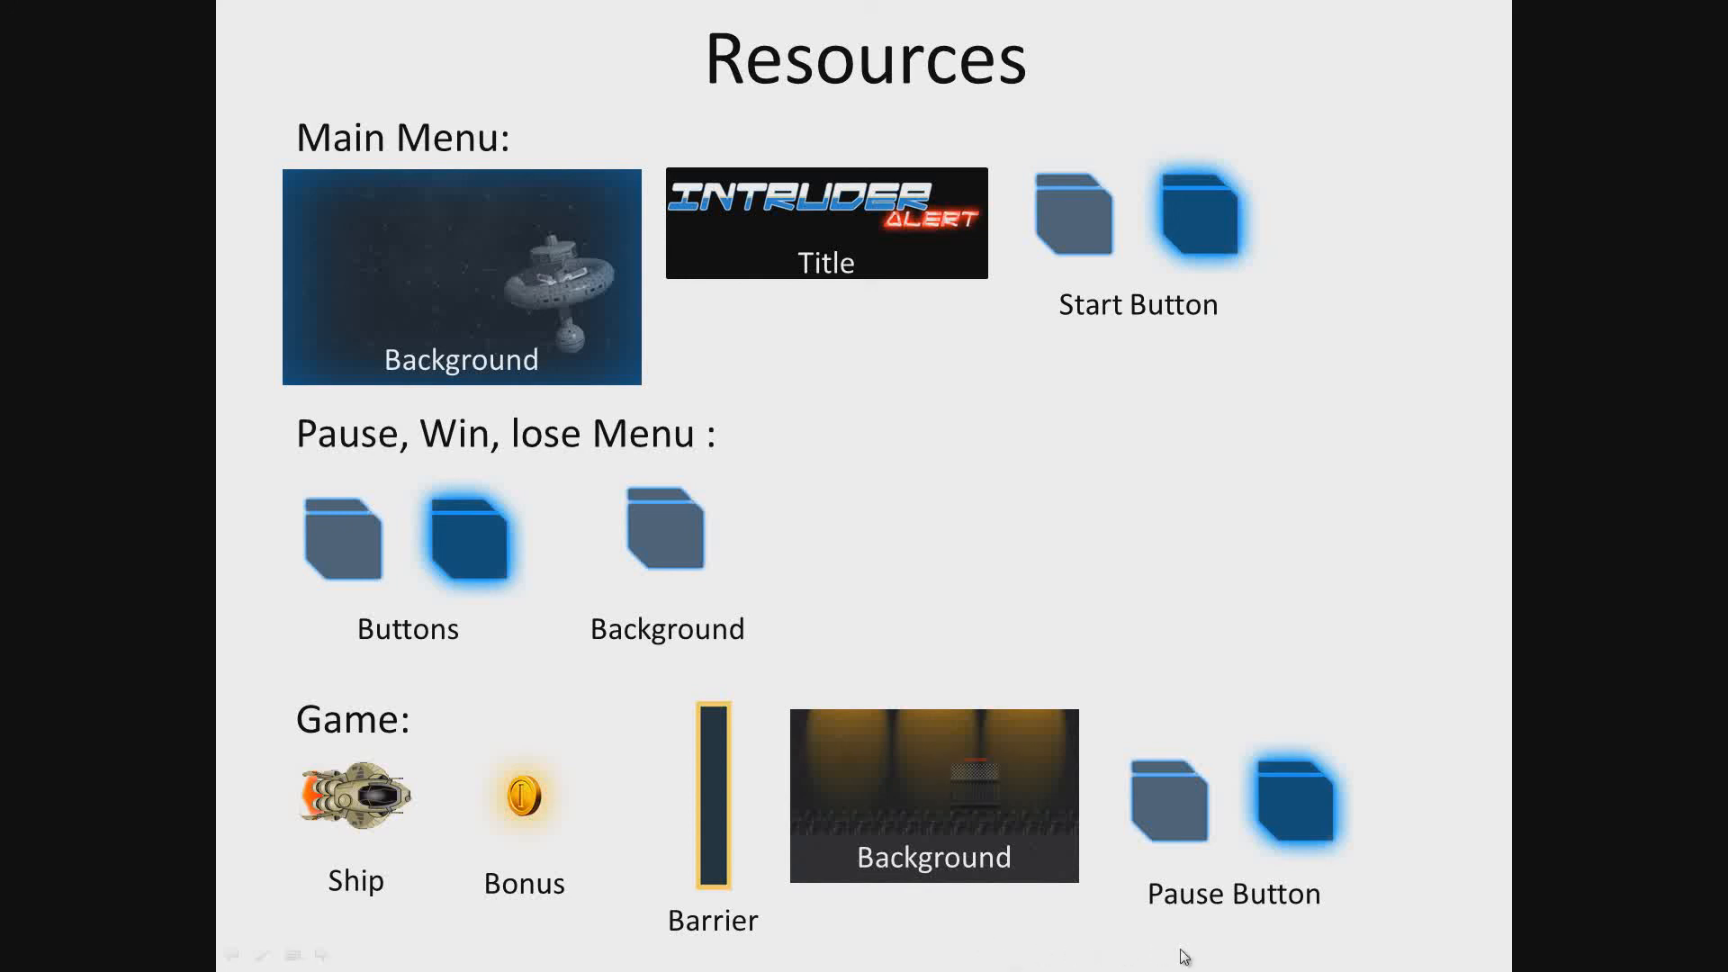